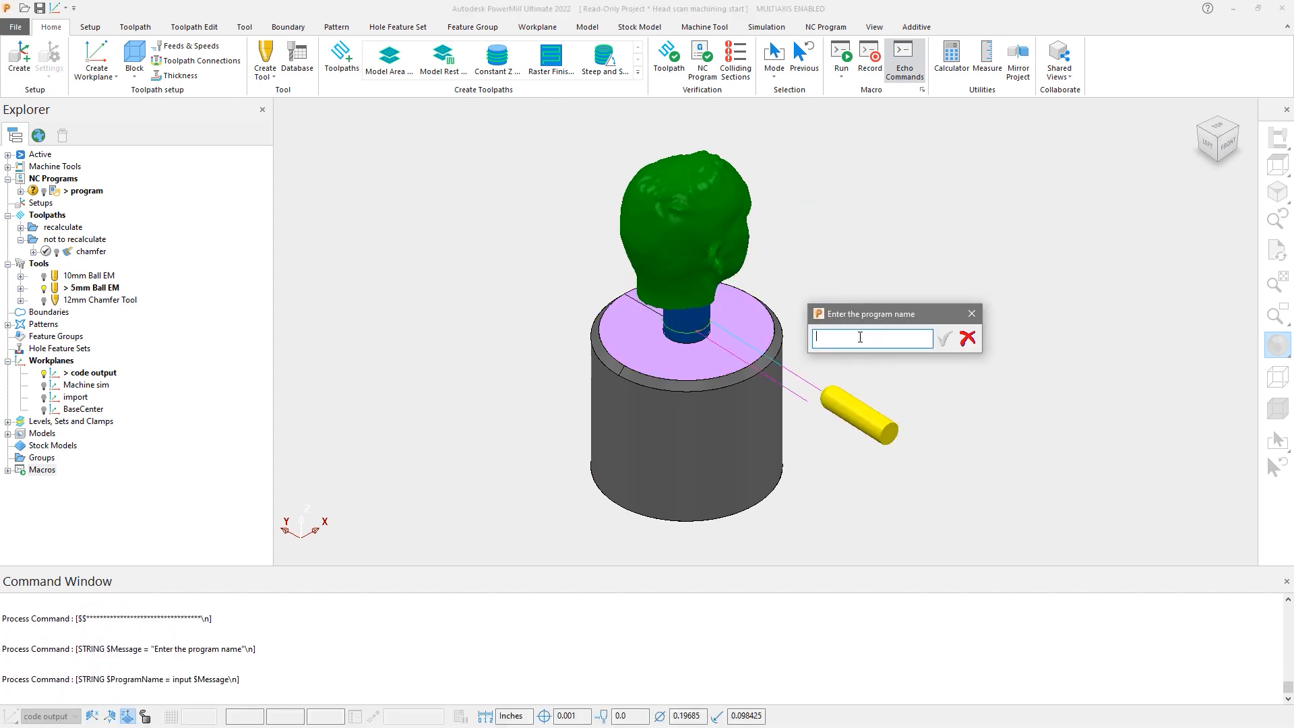
- Accept the Excel macro as trusted in the Potential security concern dialog
{"action": "left_click", "coordinate": [945, 336]}
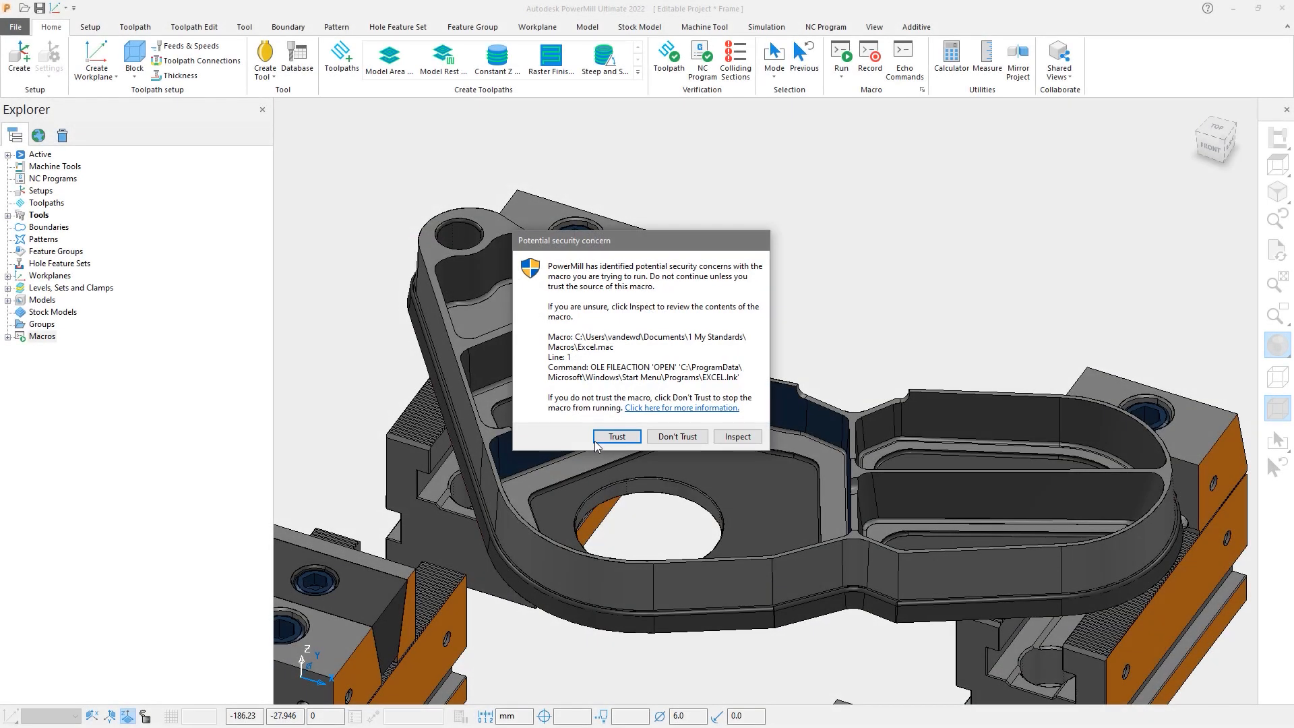
{"action": "left_click", "coordinate": [616, 436]}
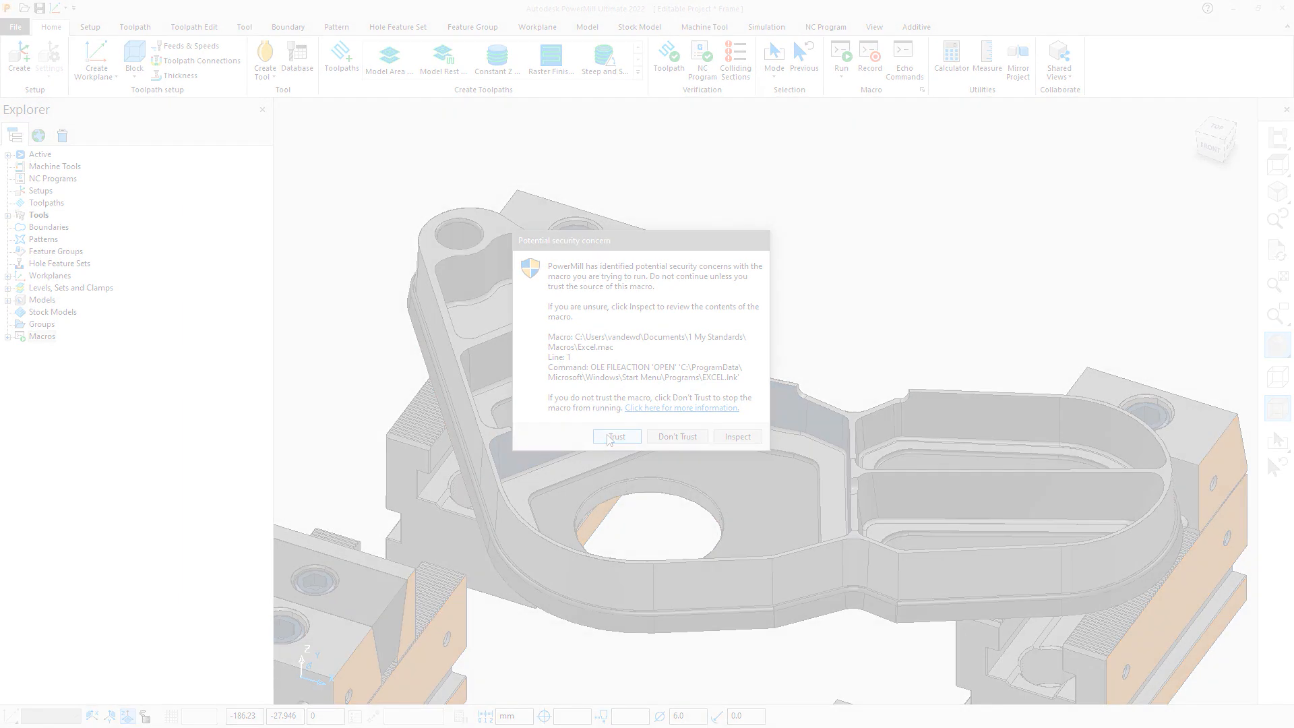
{"action": "left_click", "coordinate": [616, 435]}
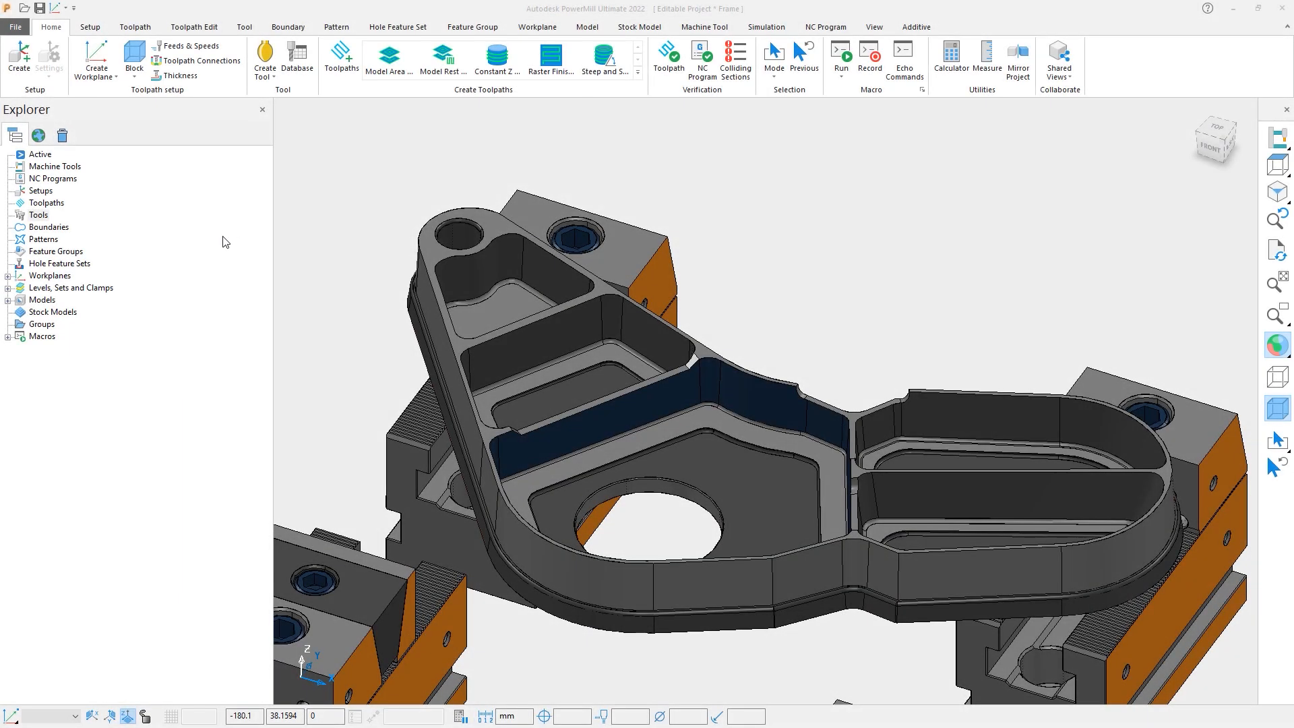
- Run Sphere Tool Creation.mac, accepting the prompted tool diameter and shank diameter
{"action": "left_click", "coordinate": [41, 336]}
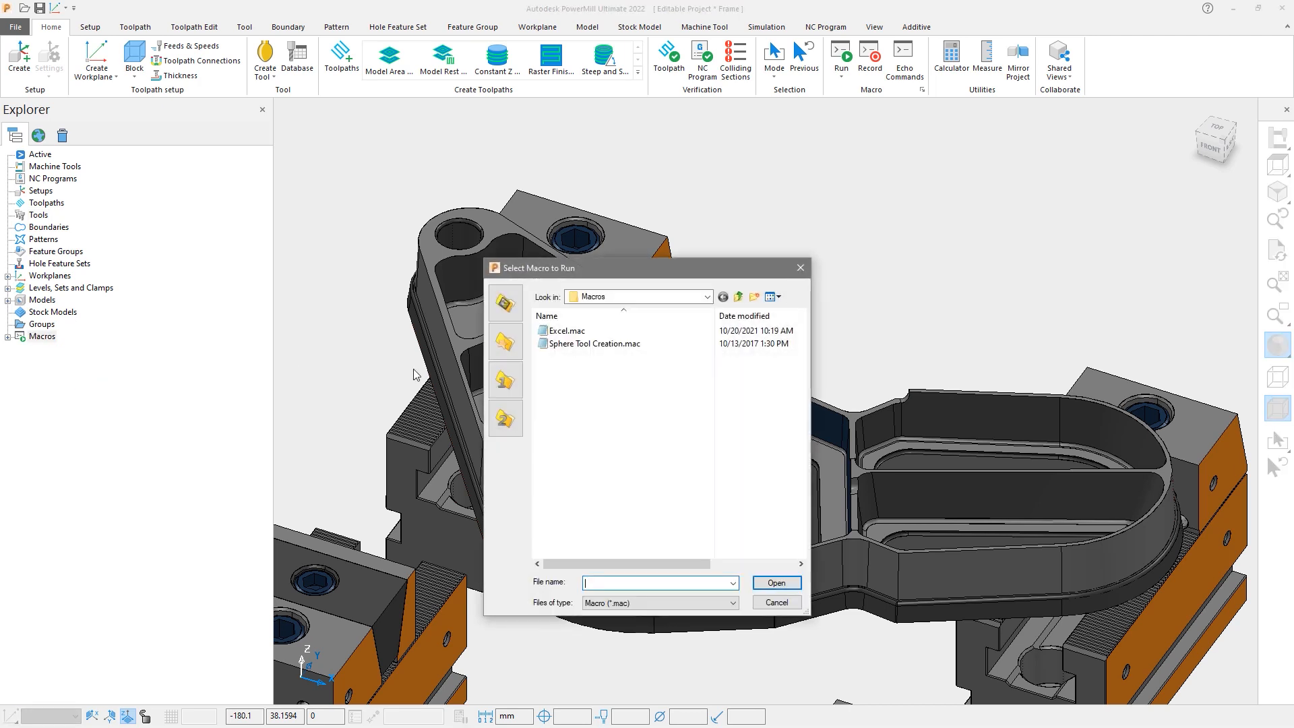
{"action": "left_click", "coordinate": [596, 343]}
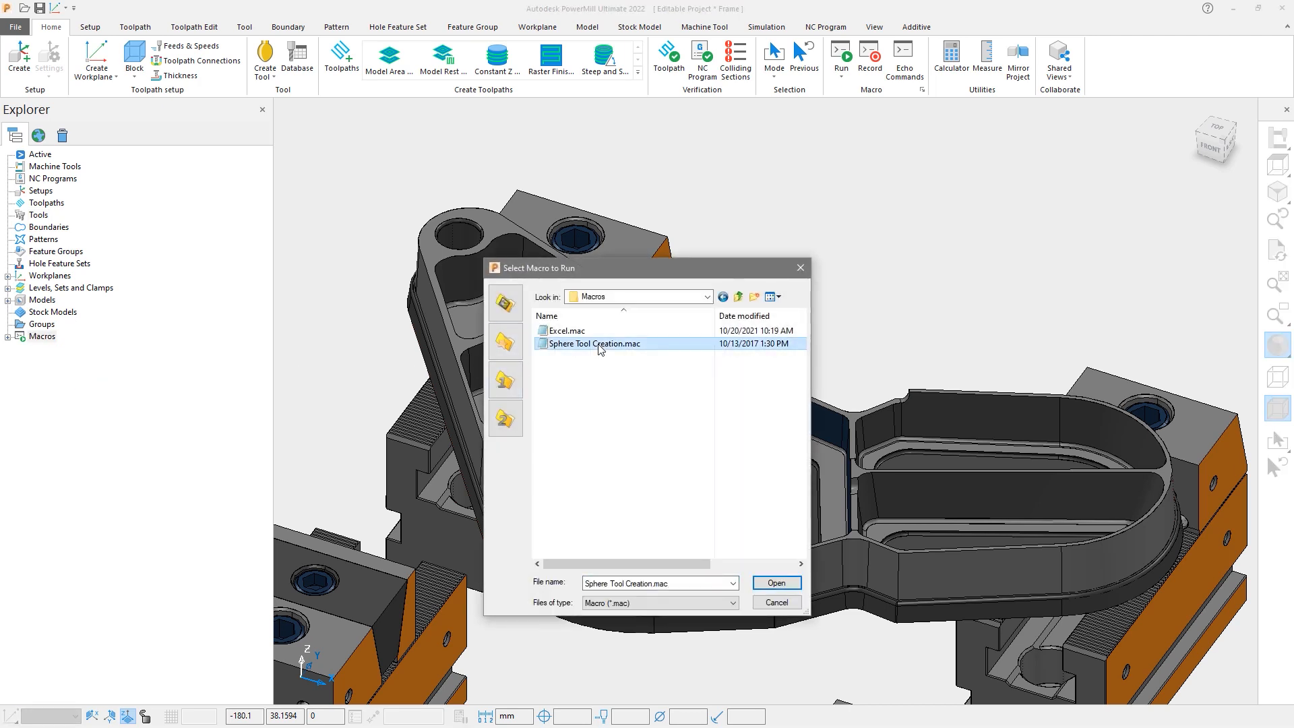
{"action": "left_click", "coordinate": [775, 582]}
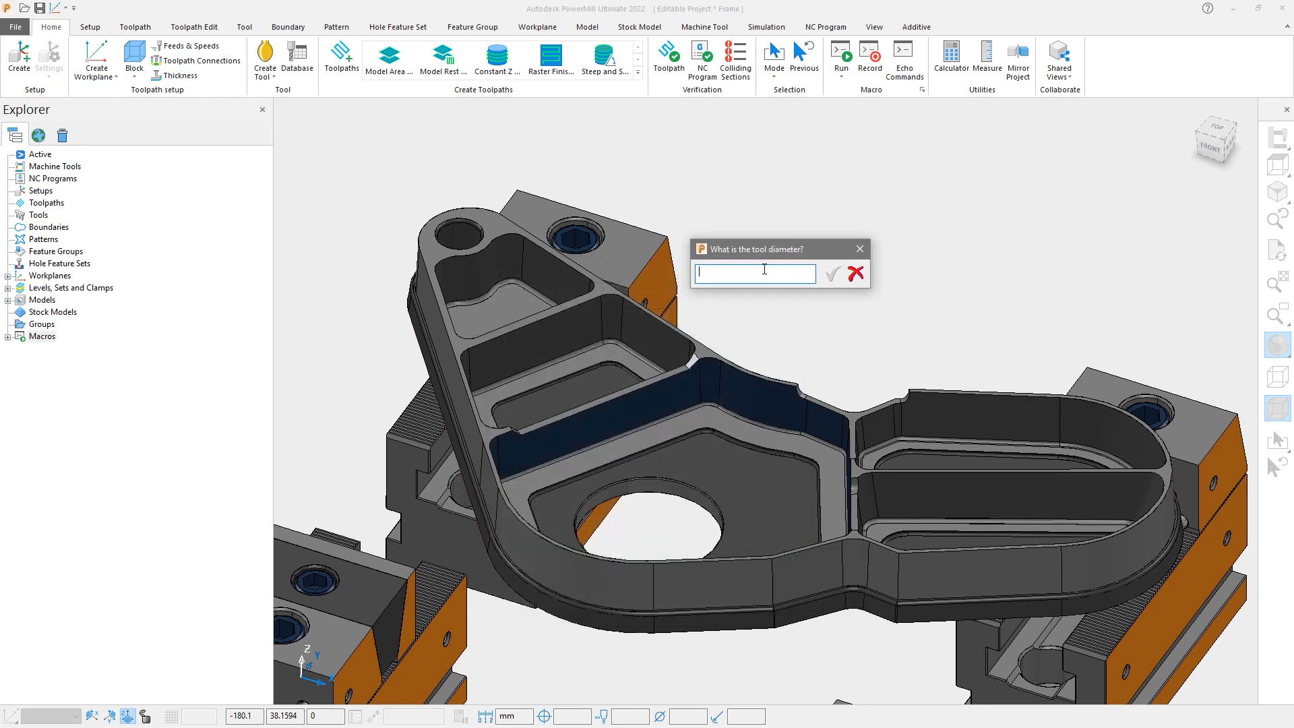
{"action": "left_click", "coordinate": [833, 274]}
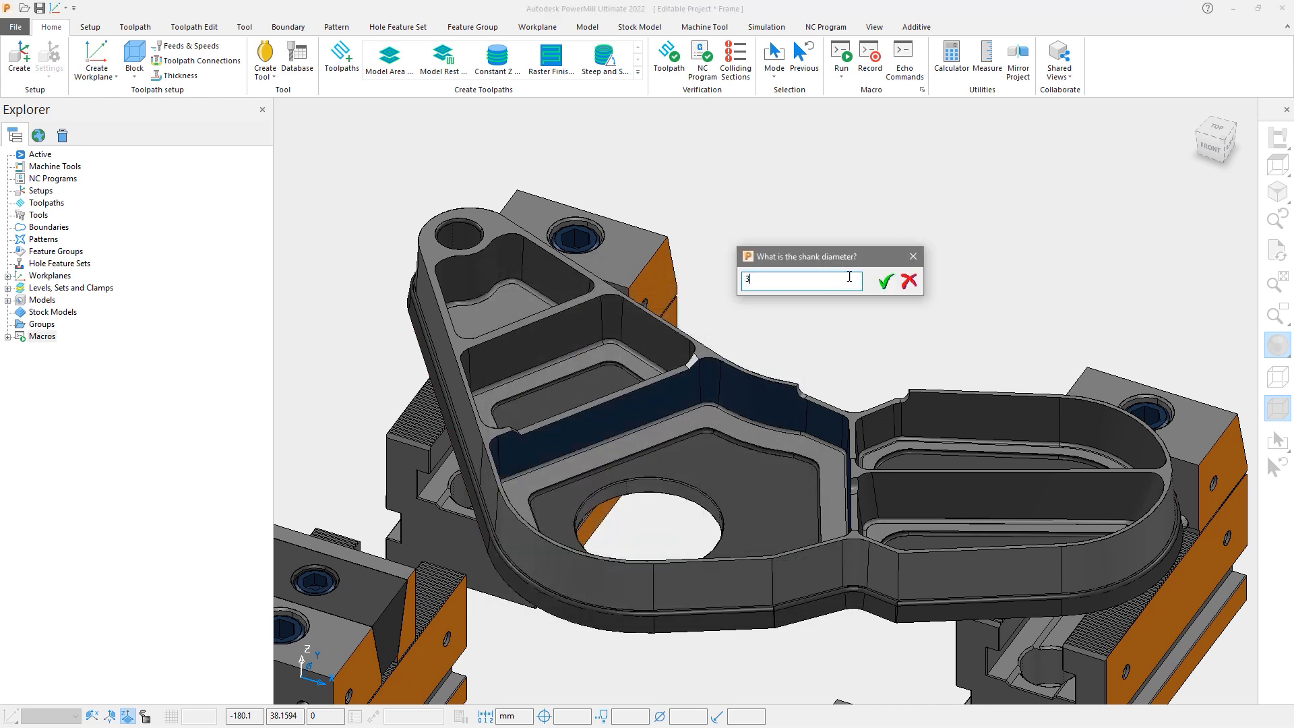
{"action": "left_click", "coordinate": [885, 281]}
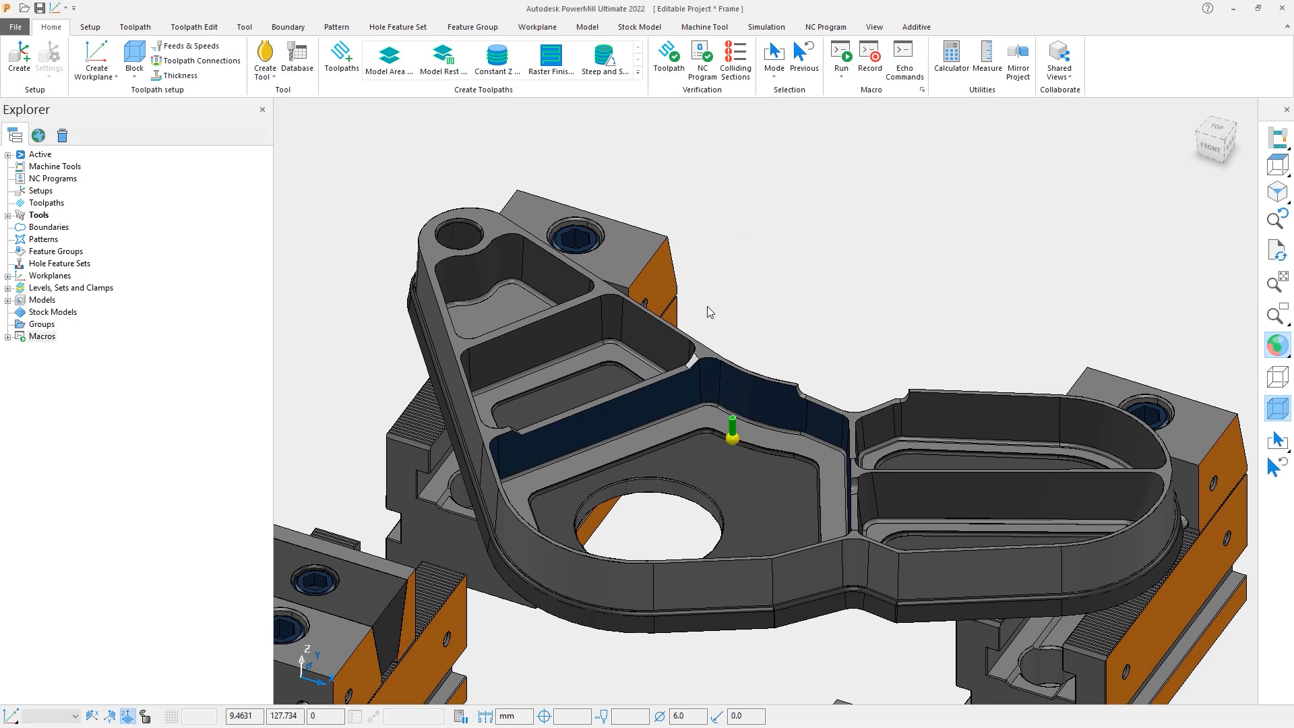
- Launch Excel.mac again from the Explorer's Macros Run... command
{"action": "right_click", "coordinate": [42, 336]}
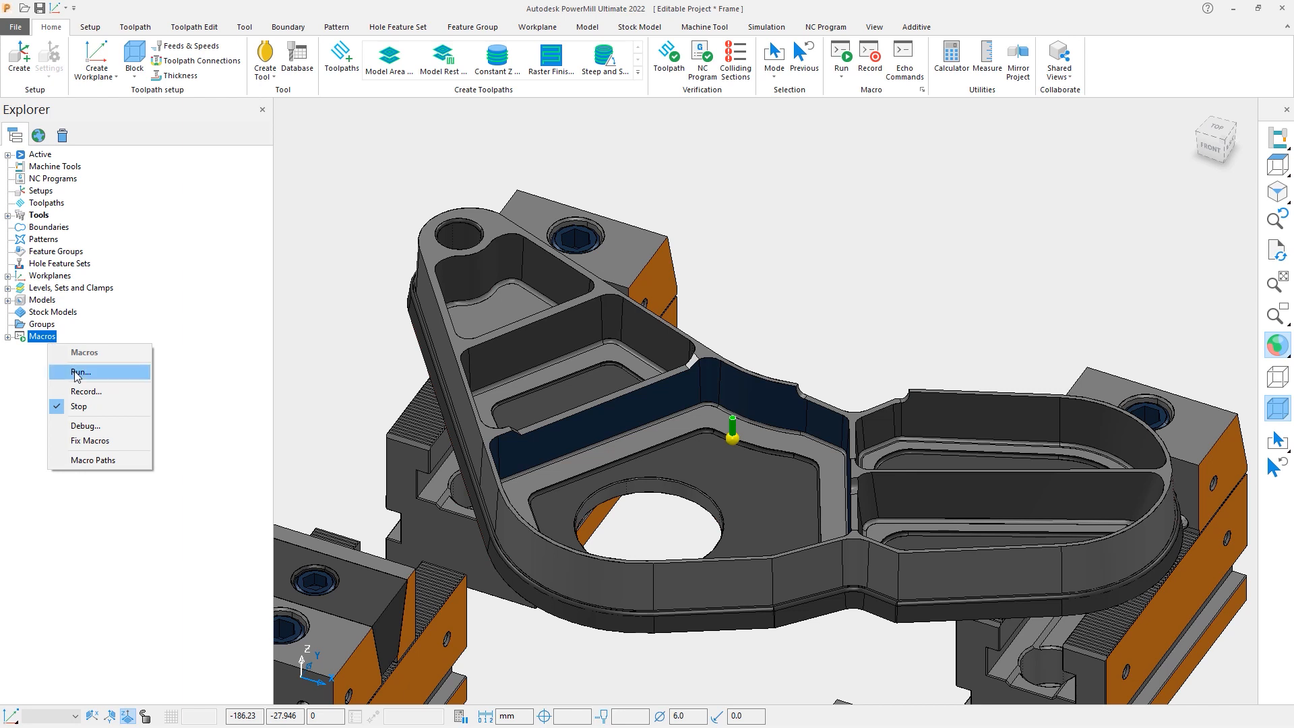
{"action": "left_click", "coordinate": [80, 372]}
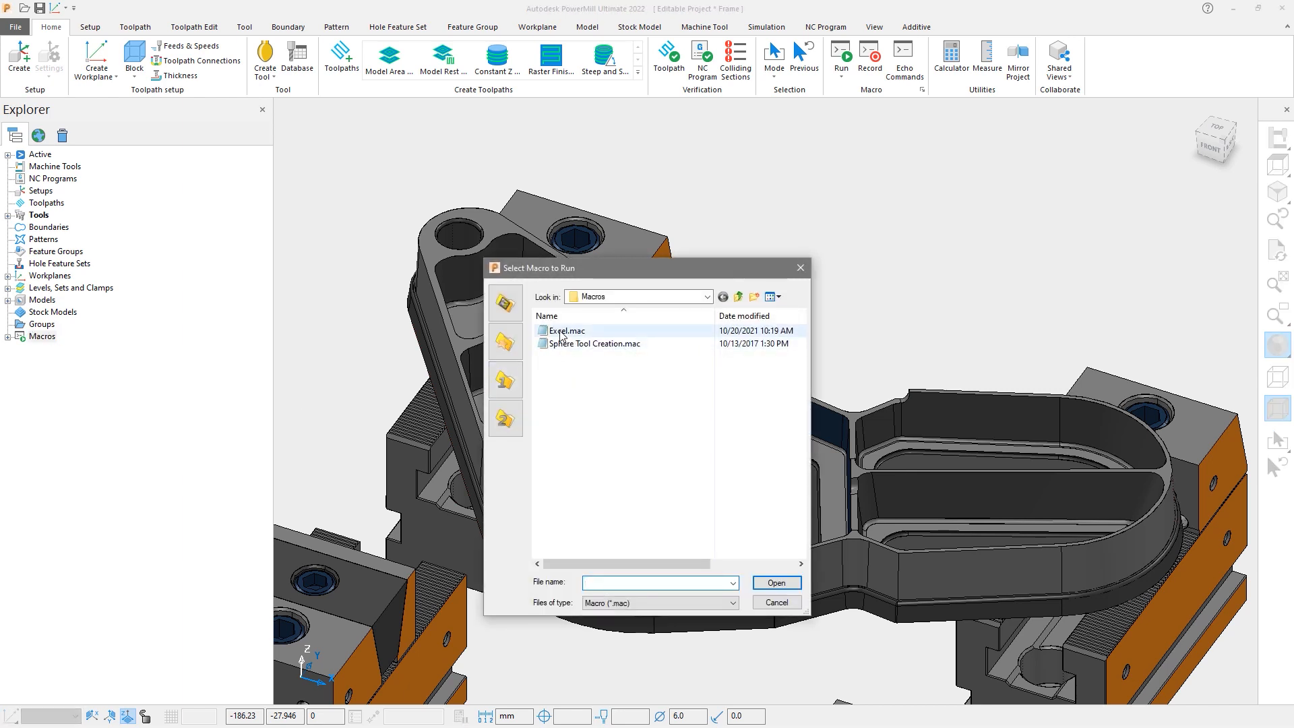
{"action": "left_click", "coordinate": [773, 582]}
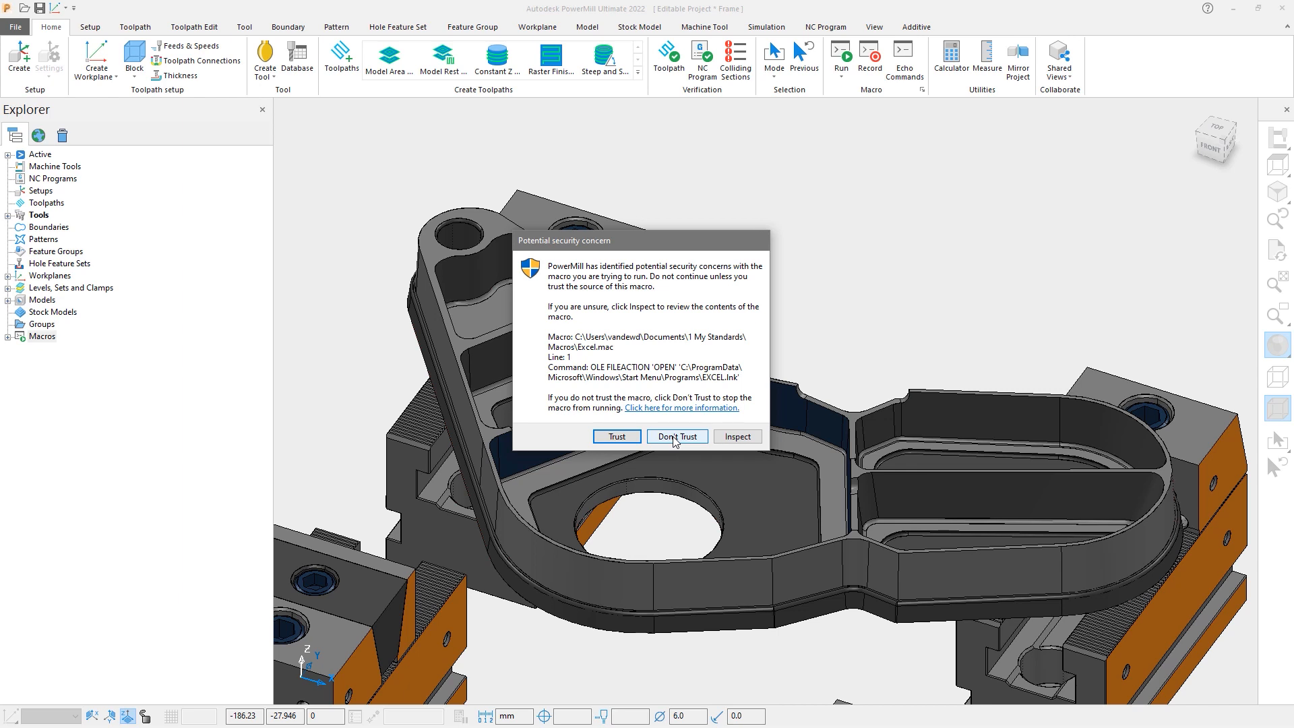
{"action": "mouse_move", "coordinate": [736, 466]}
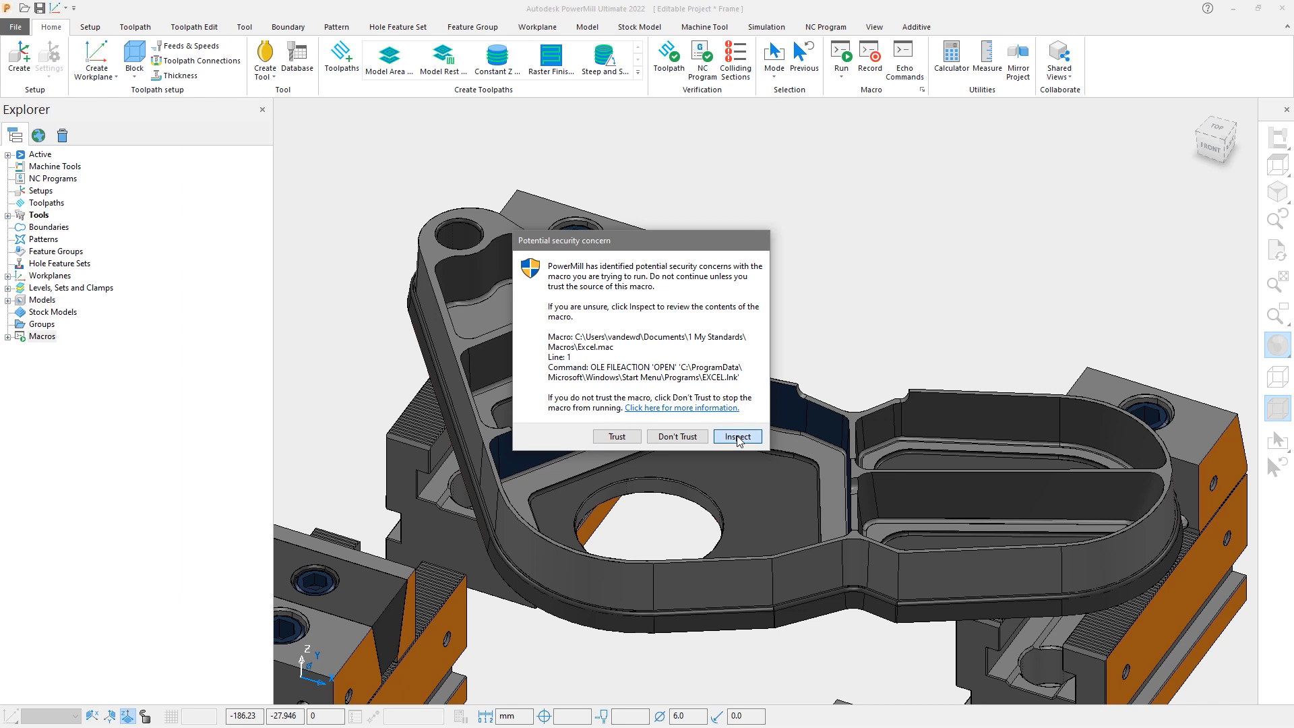
- Inspect Excel.mac in Notepad, close it, then trust the macro
{"action": "left_click", "coordinate": [736, 435]}
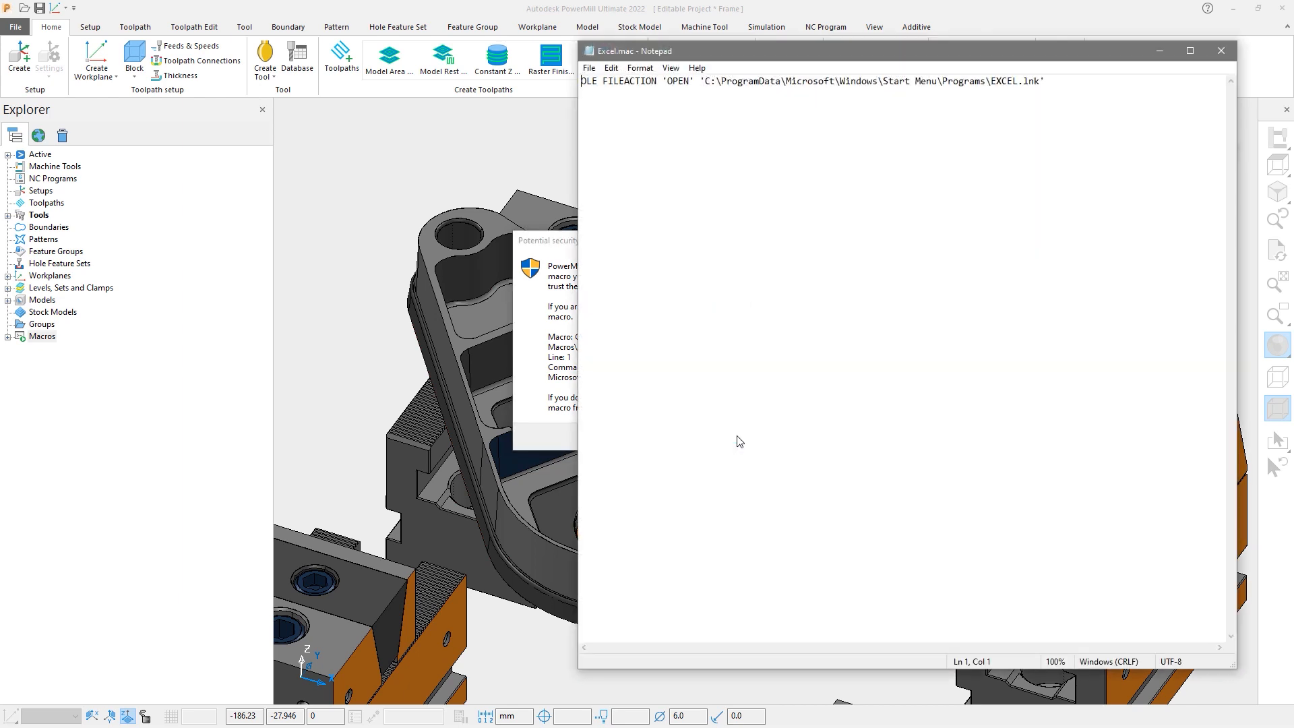
{"action": "mouse_move", "coordinate": [1105, 190]}
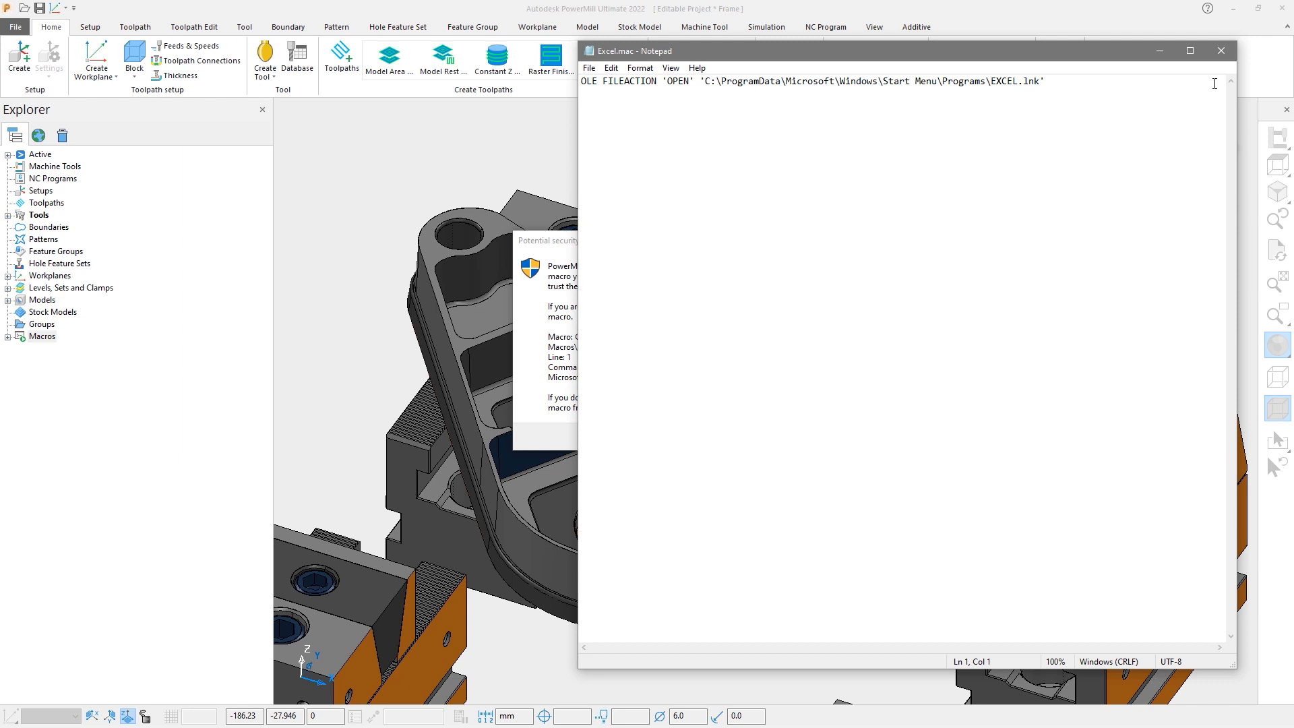
{"action": "mouse_move", "coordinate": [1215, 80]}
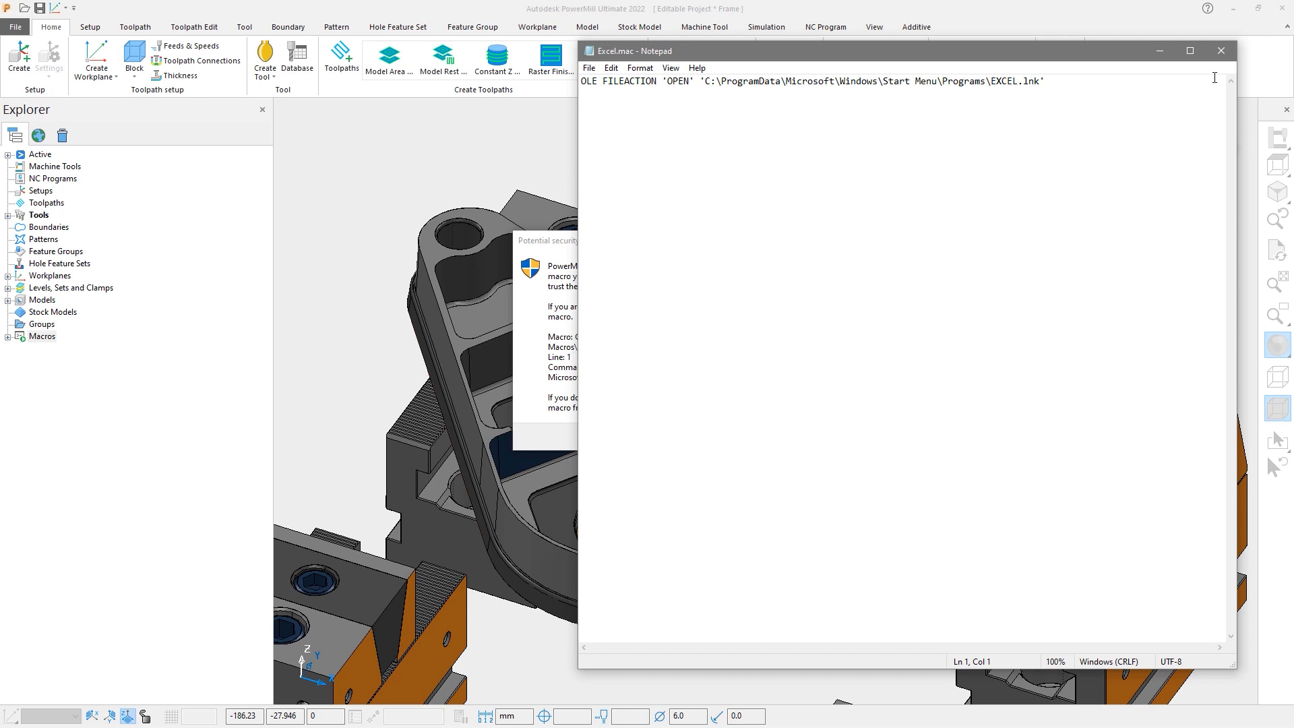
{"action": "mouse_move", "coordinate": [1214, 74]}
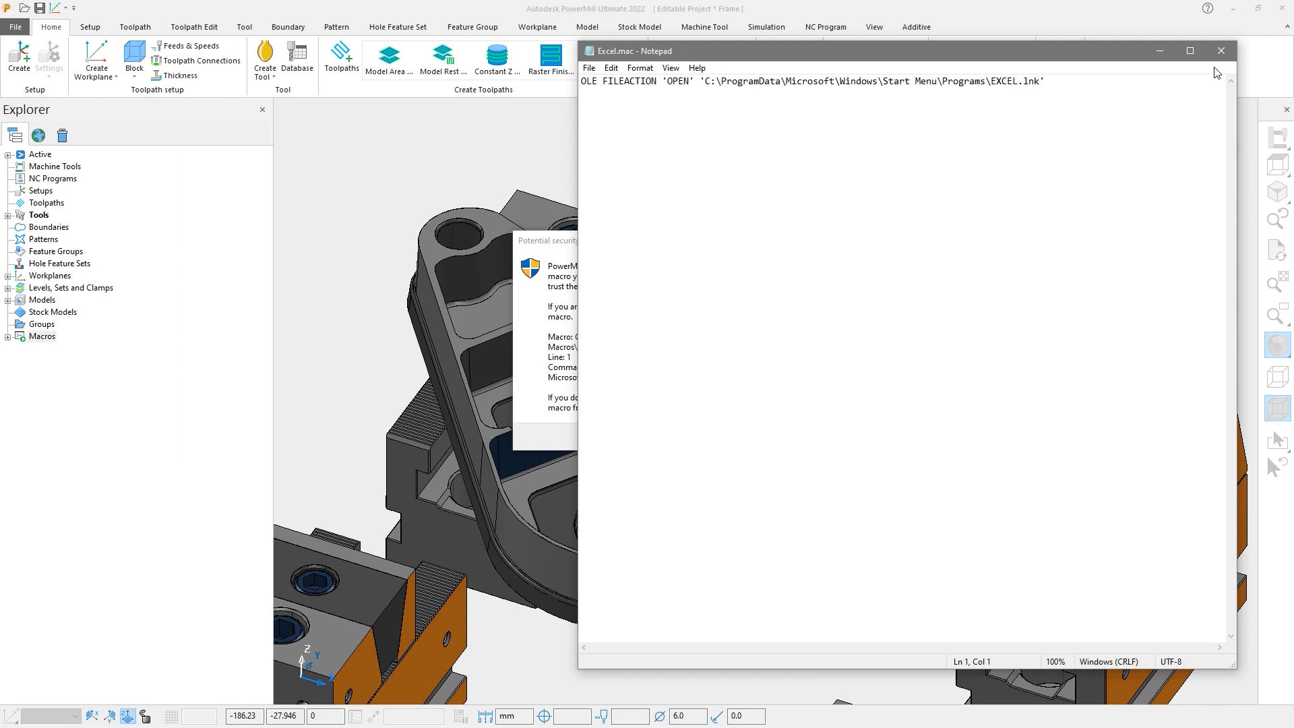
{"action": "mouse_move", "coordinate": [1218, 68]}
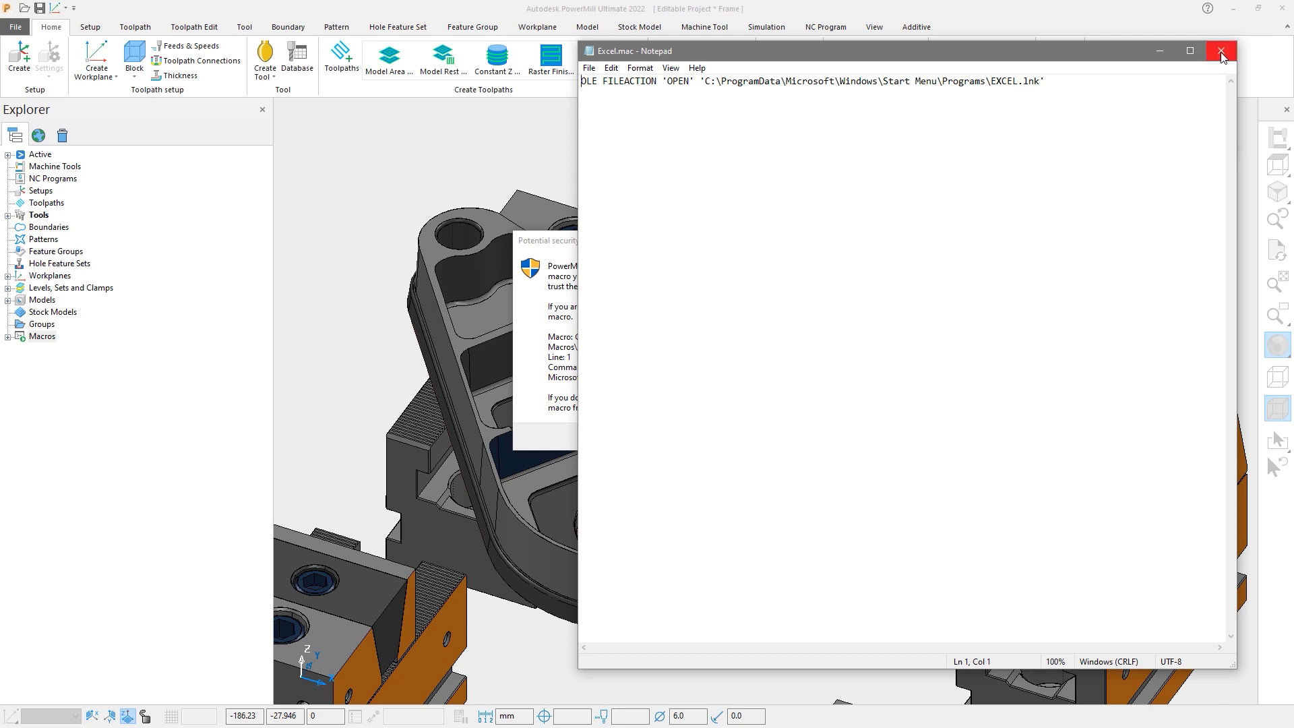
{"action": "left_click", "coordinate": [1222, 50]}
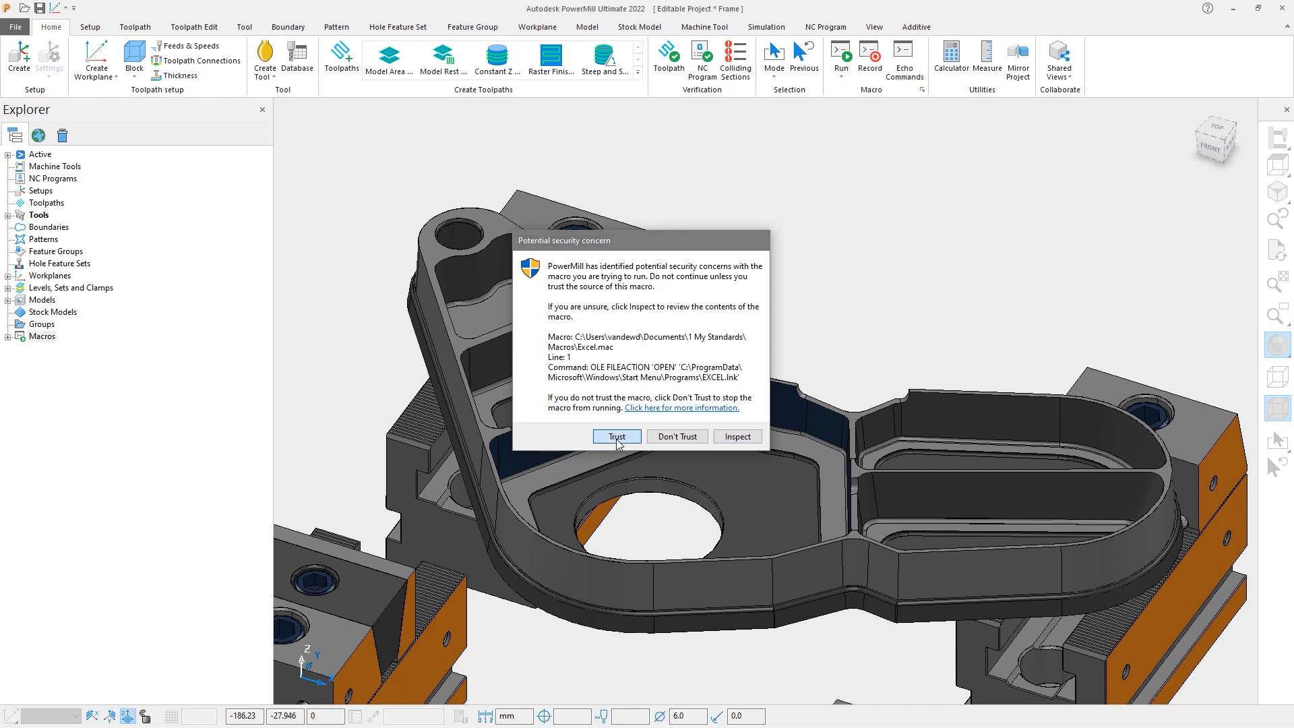
{"action": "left_click", "coordinate": [616, 435]}
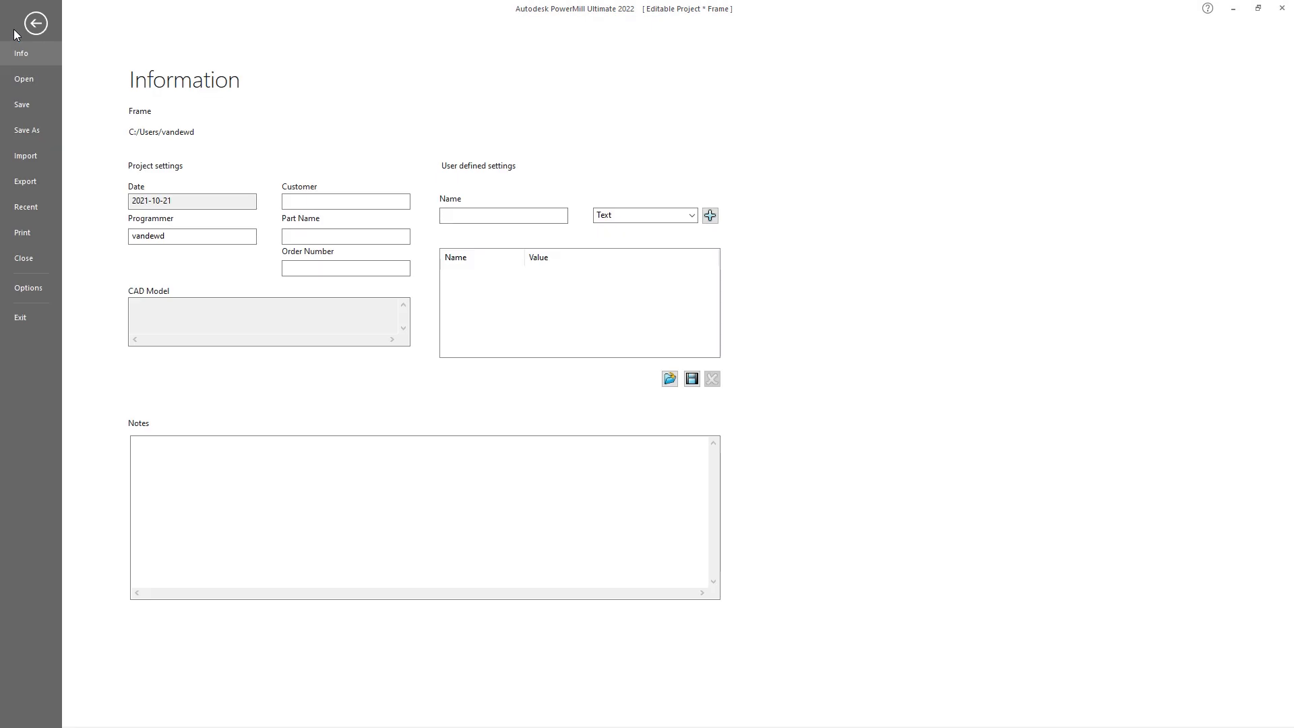
- Remove the trusted Excel macro entry from the Security options' Trusted files list
{"action": "left_click", "coordinate": [28, 289]}
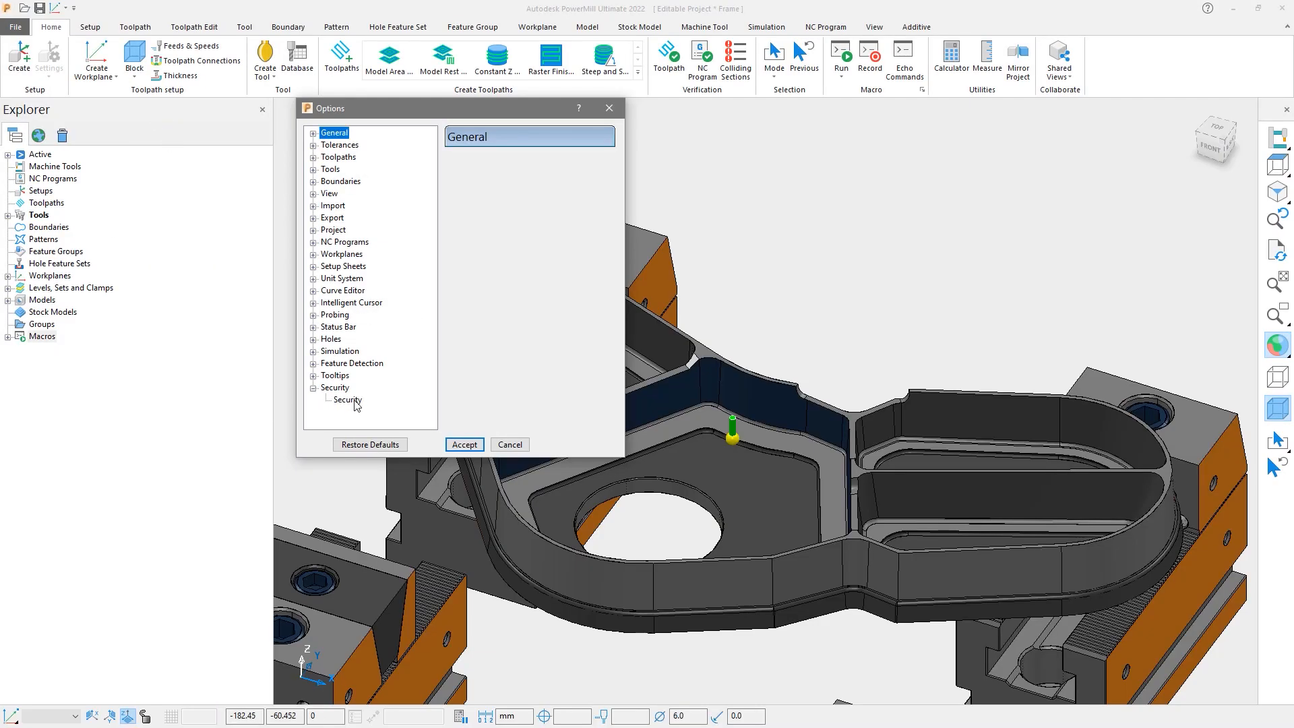
{"action": "left_click", "coordinate": [345, 399]}
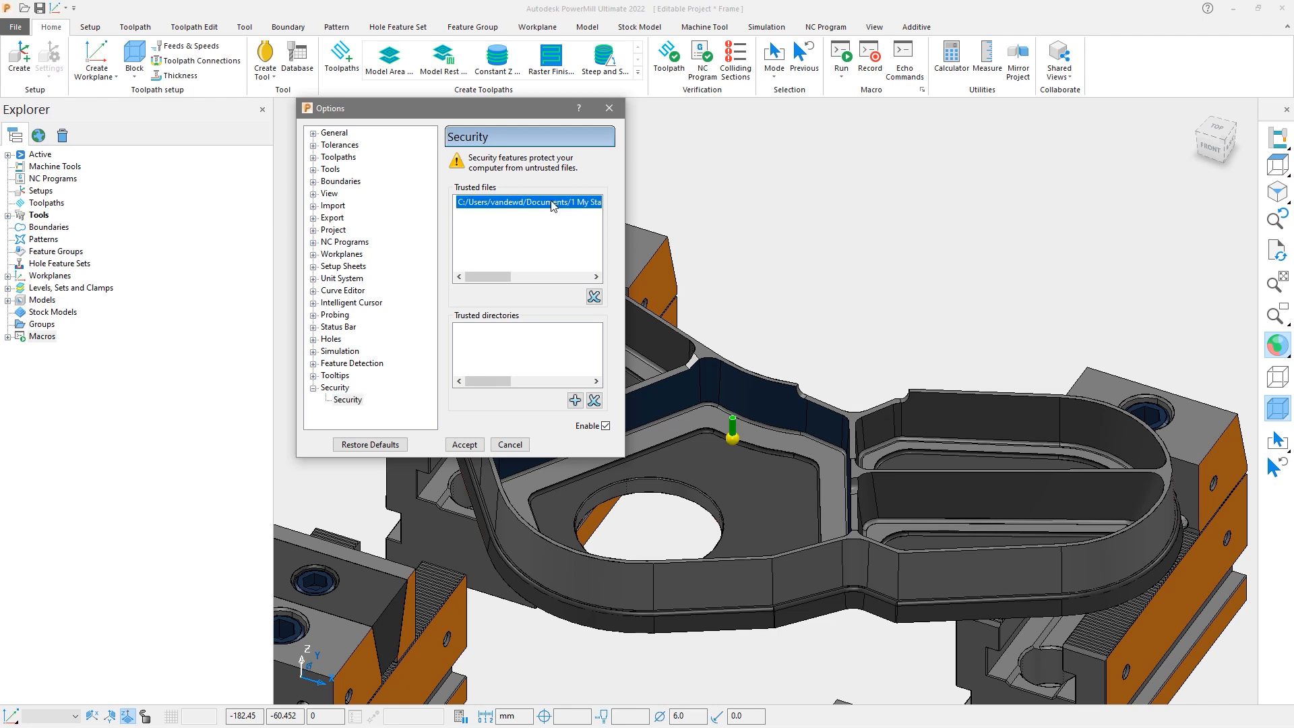
{"action": "left_click", "coordinate": [593, 296]}
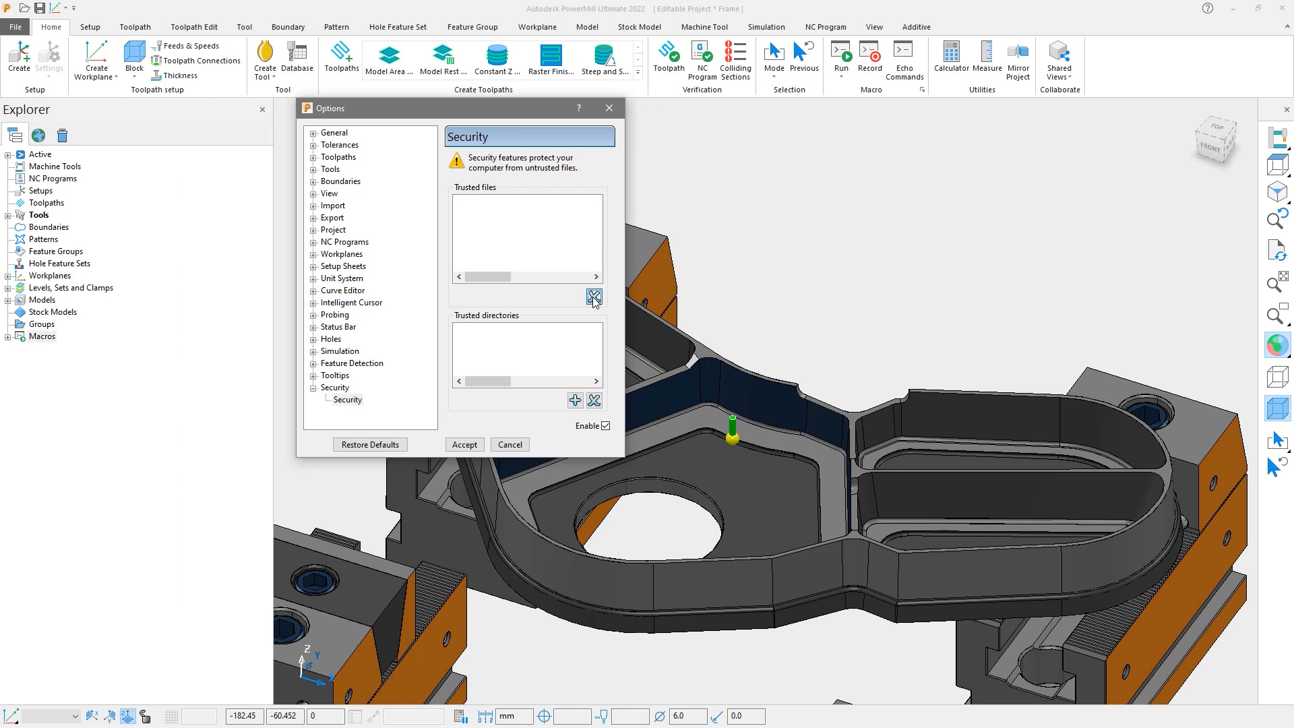
{"action": "mouse_move", "coordinate": [583, 339]}
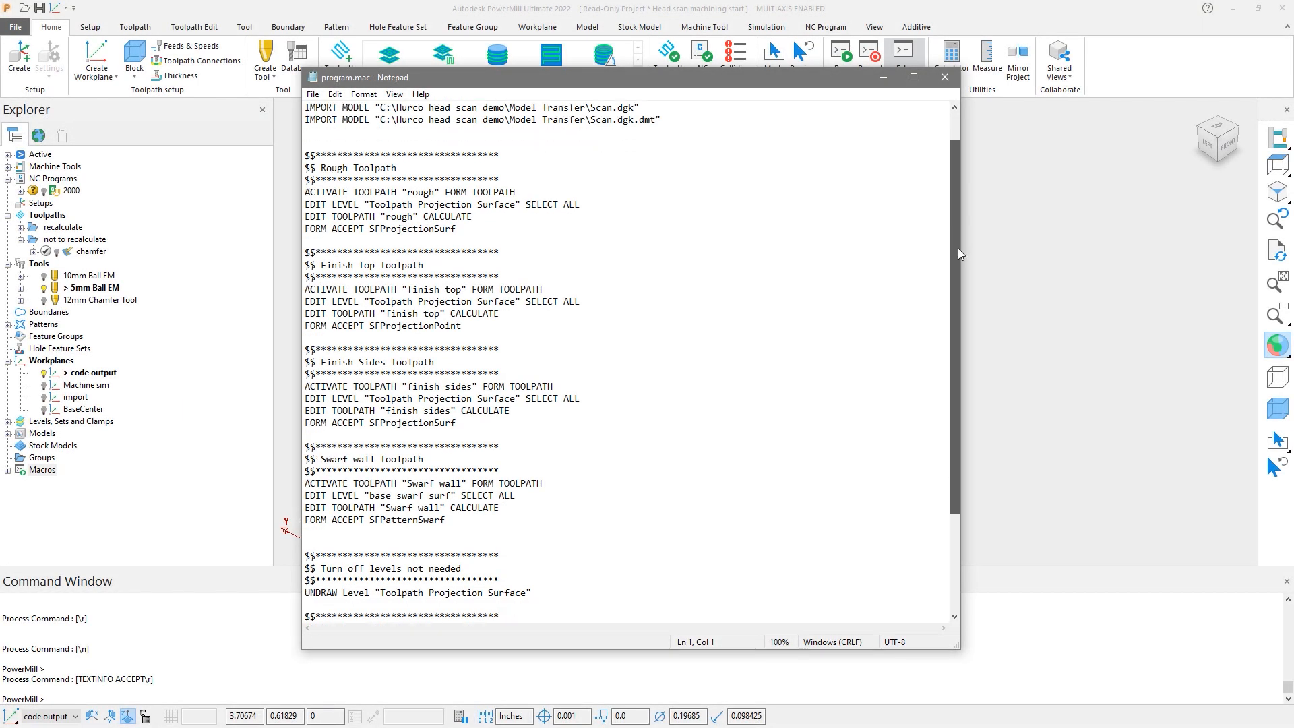
{"action": "scroll", "scroll_direction": "down", "scroll_amount": 3}
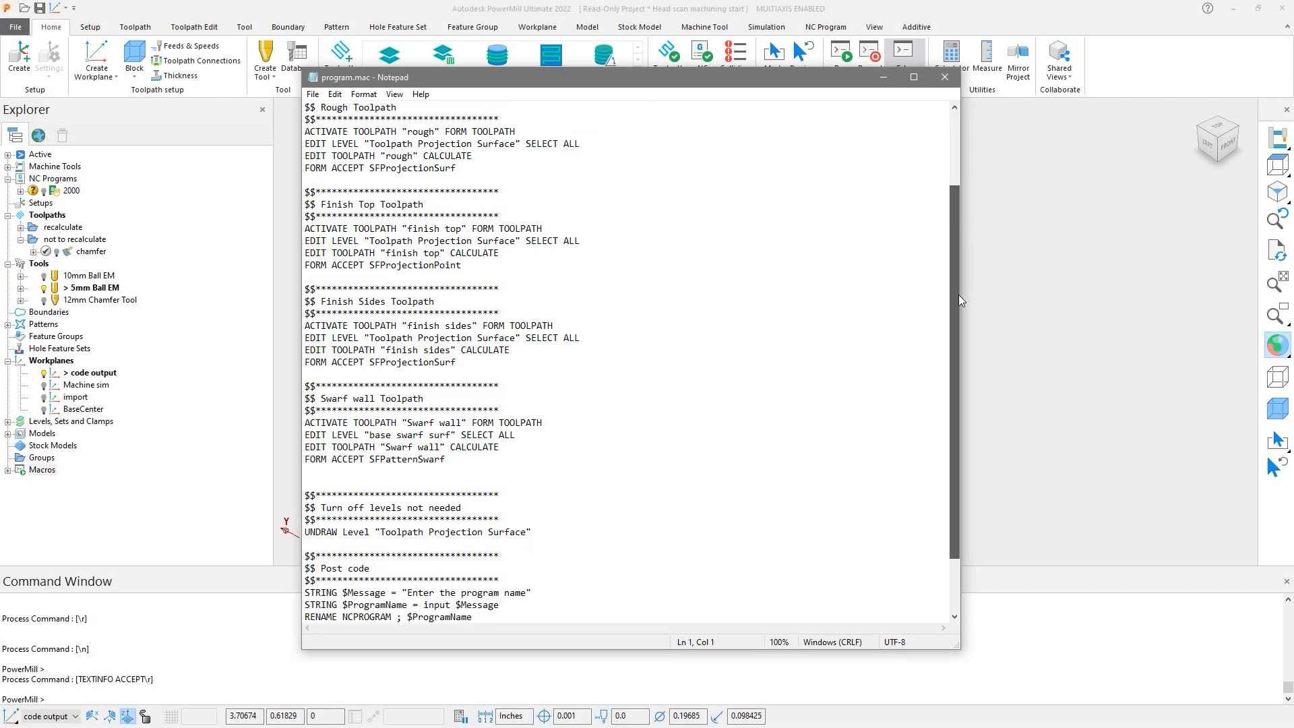